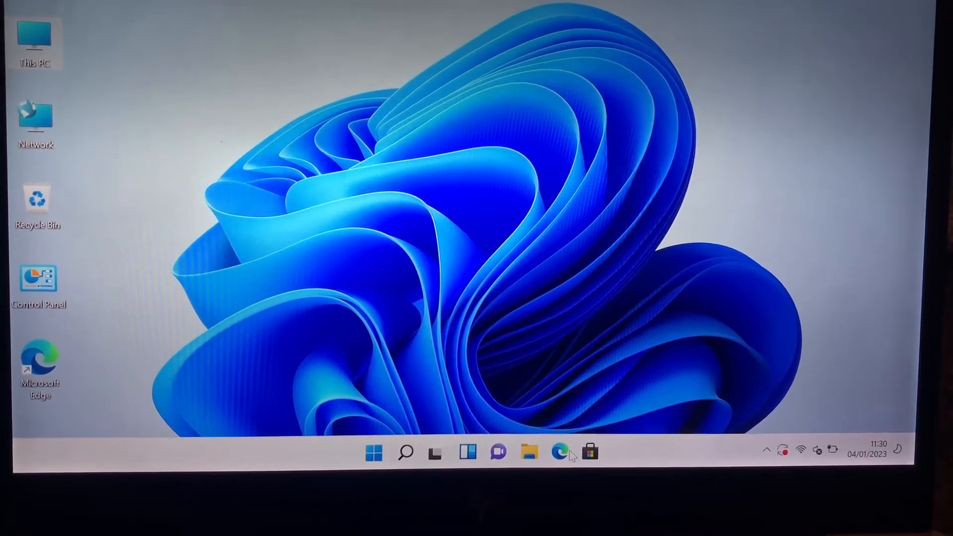
{"action": "left_click", "coordinate": [560, 452]}
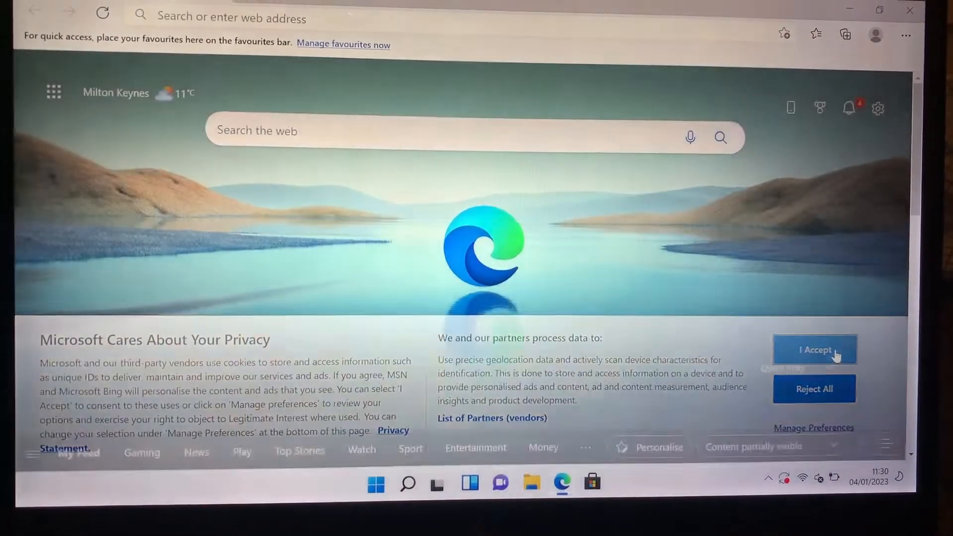
{"action": "left_click", "coordinate": [814, 350]}
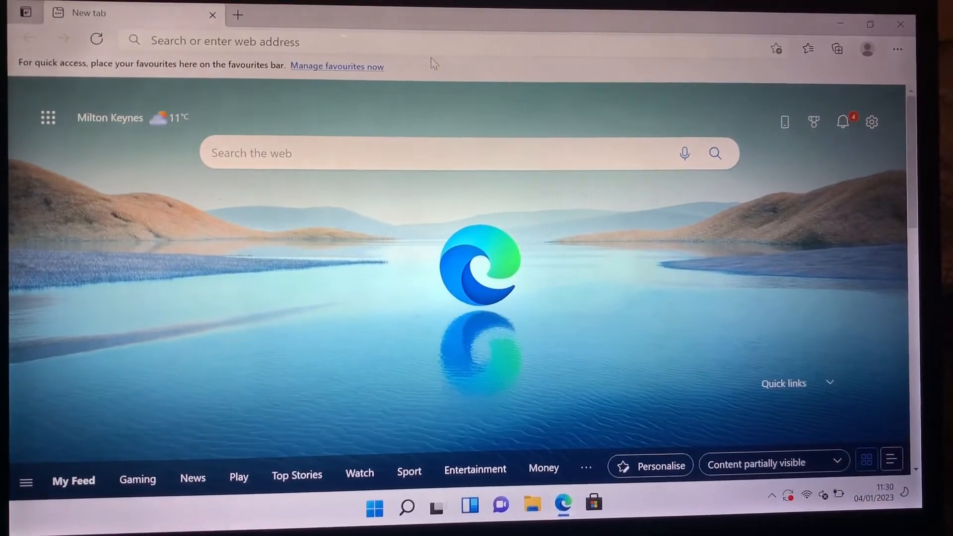
{"action": "type", "text": "w"}
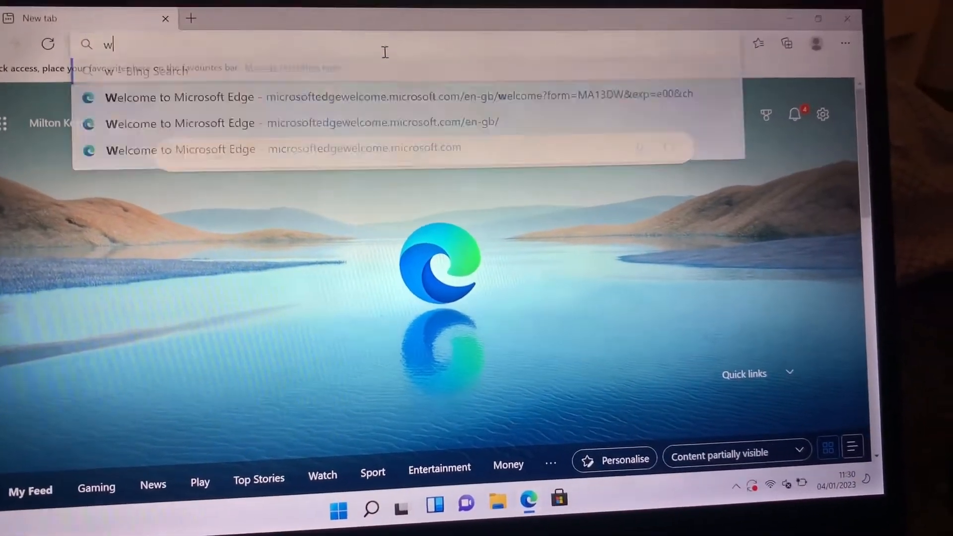
{"action": "type", "text": "ww.google.co.uk"}
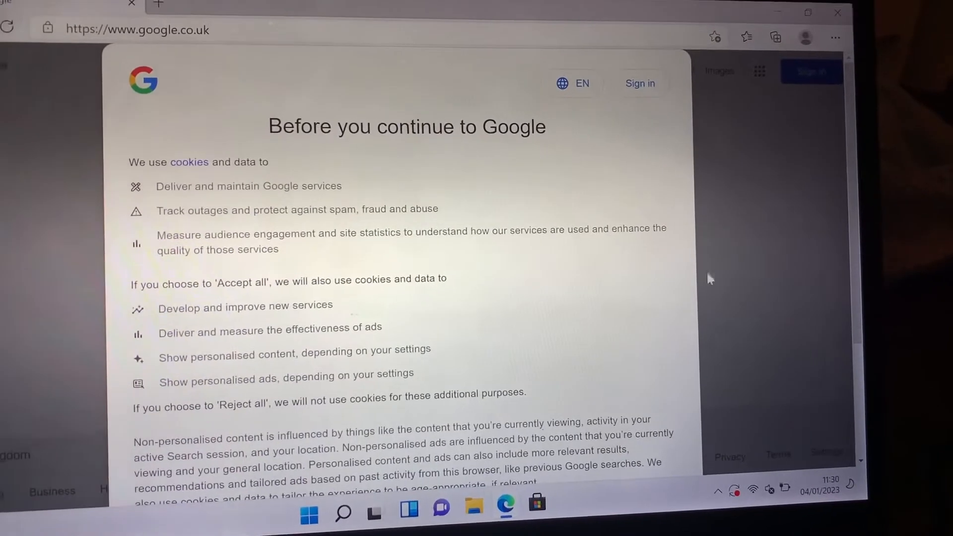
Step: Accept Google's cookie consent and search for 'hp'
{"action": "scroll", "scroll_direction": "down", "scroll_amount": 3}
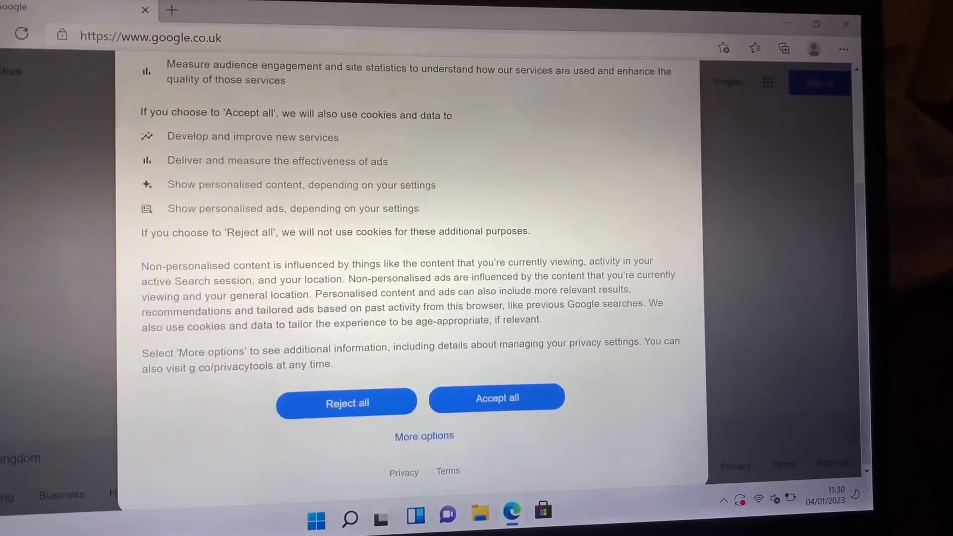
{"action": "left_click", "coordinate": [497, 398]}
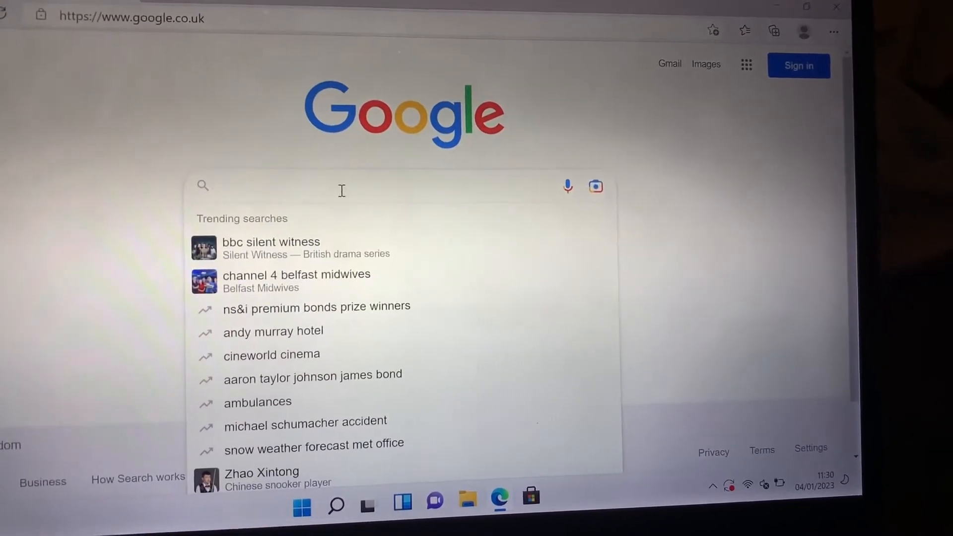
{"action": "type", "text": "hp"}
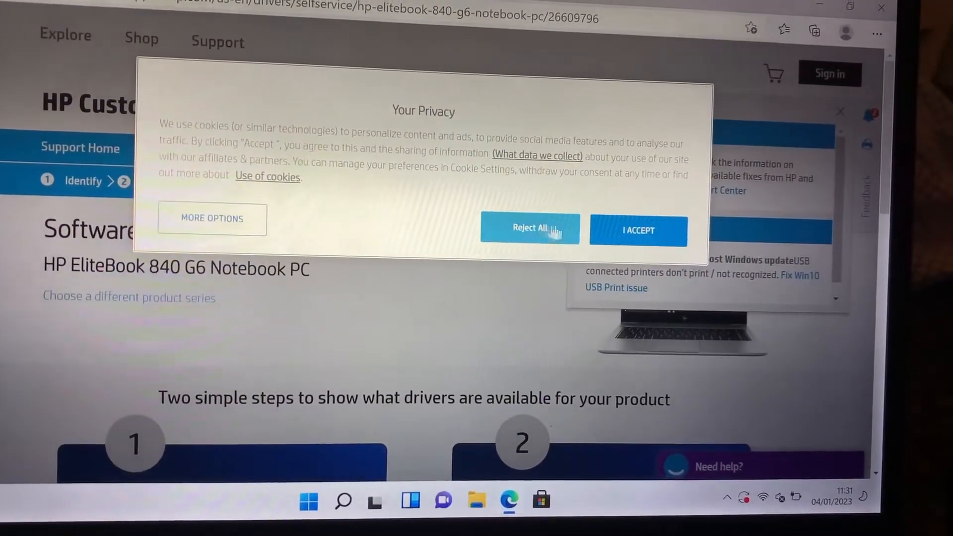
Step: Reject HP's optional cookies and dismiss the Information panel on the EliteBook 840 G6 drivers page
{"action": "left_click", "coordinate": [530, 228]}
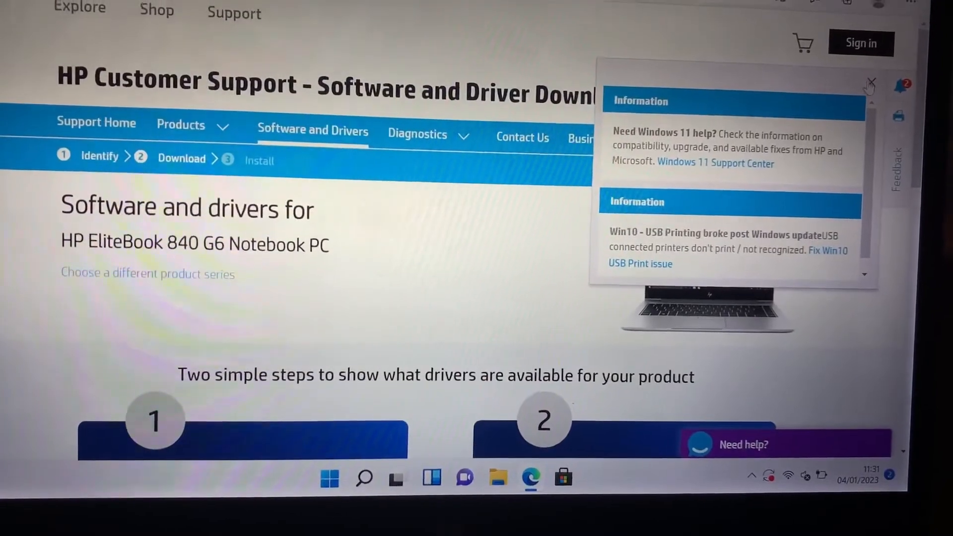
{"action": "left_click", "coordinate": [872, 82]}
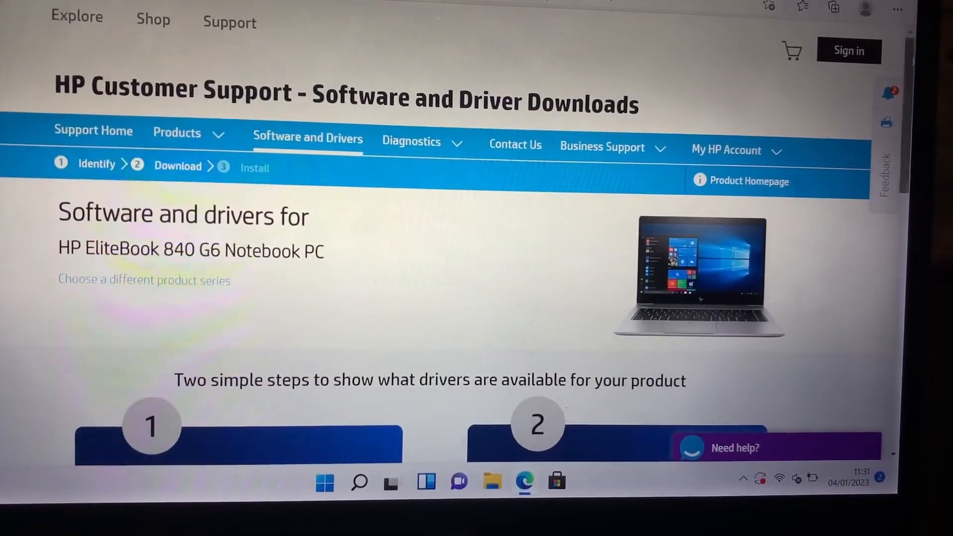
{"action": "scroll", "scroll_direction": "down", "scroll_amount": 3}
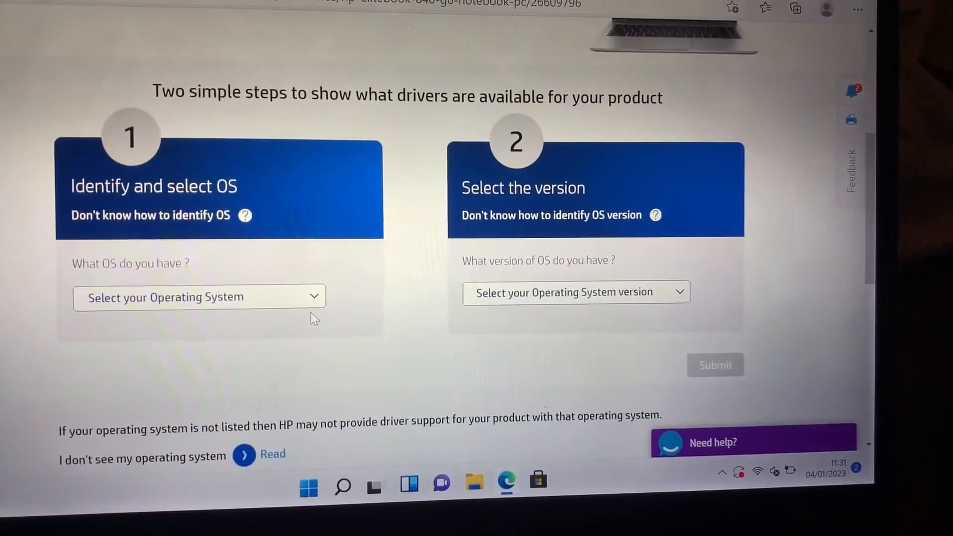
Step: Choose Windows 11 as operating system and version and submit to list matching drivers
{"action": "left_click", "coordinate": [200, 297]}
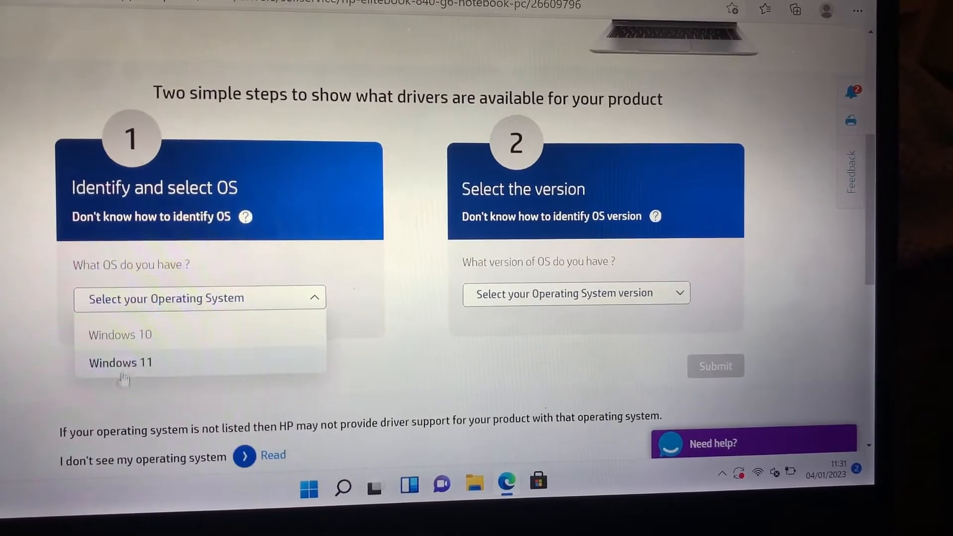
{"action": "left_click", "coordinate": [121, 363]}
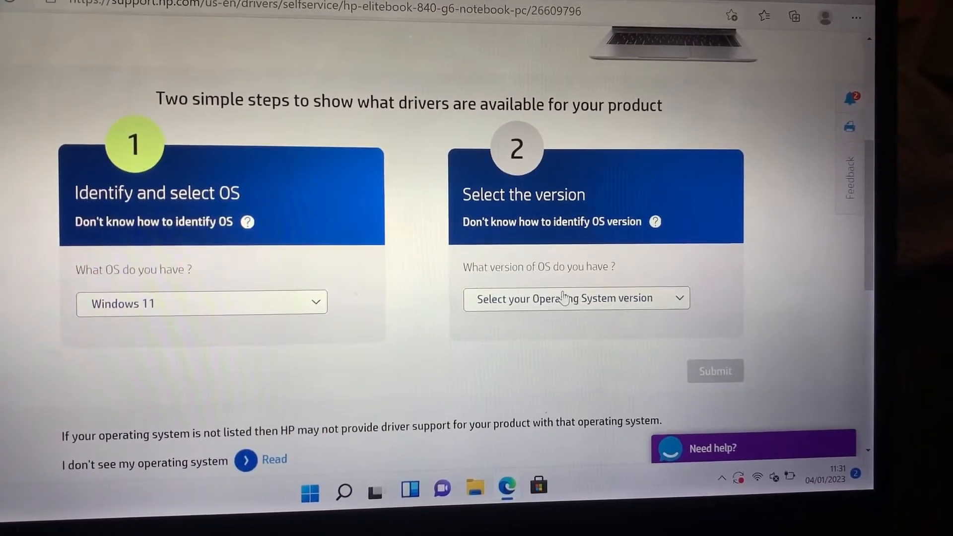
{"action": "left_click", "coordinate": [576, 298]}
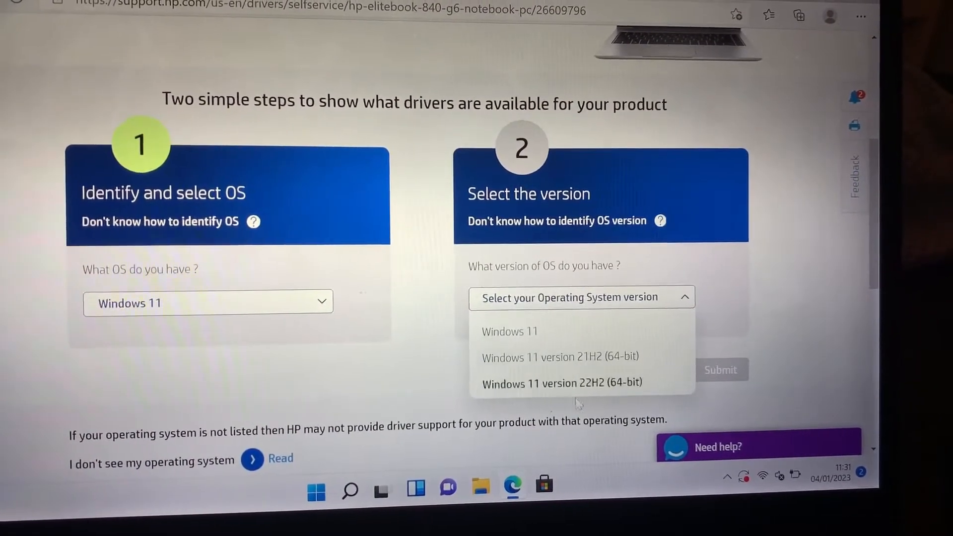
{"action": "mouse_move", "coordinate": [569, 392]}
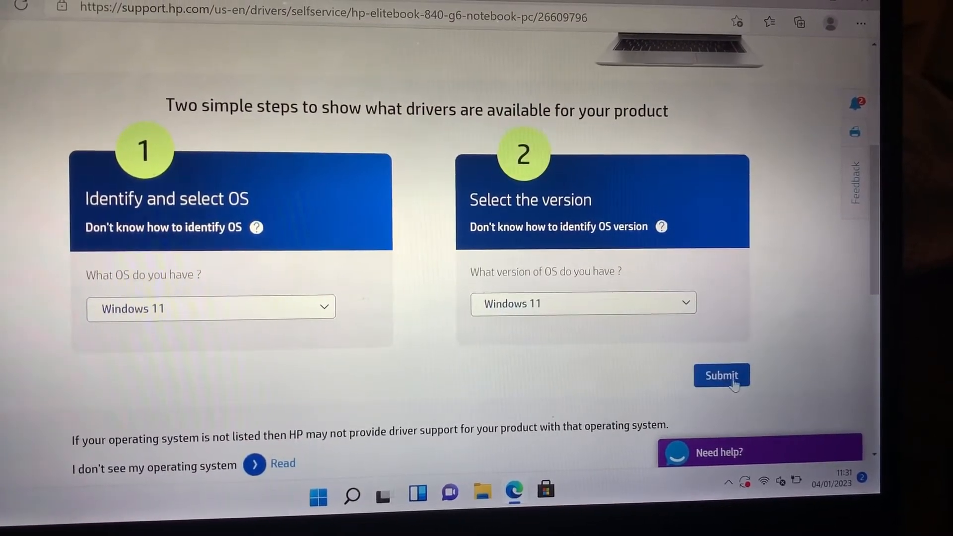
{"action": "left_click", "coordinate": [721, 376]}
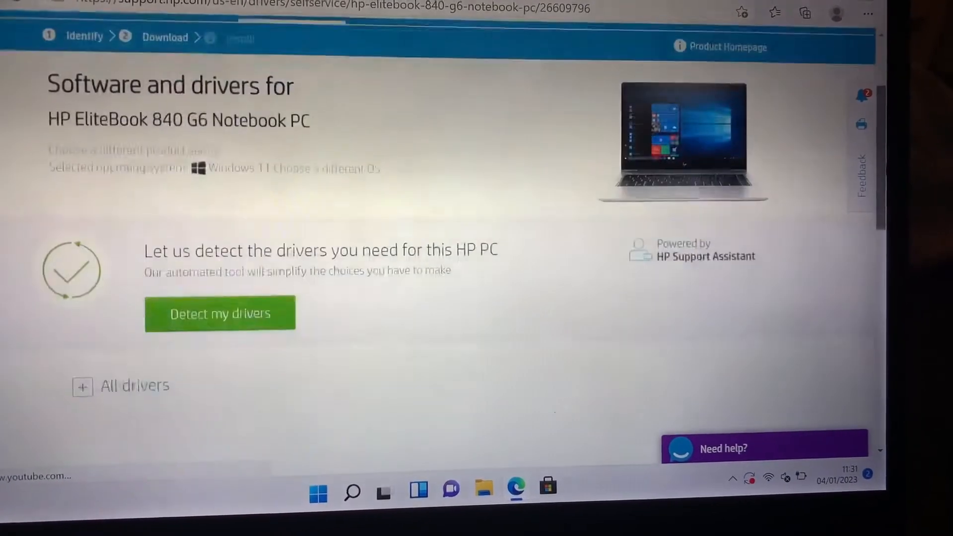
Step: Expand All drivers and BIOS-System Firmware, then download HP BIOS and System Firmware (R70)
{"action": "scroll", "scroll_direction": "down", "scroll_amount": 3}
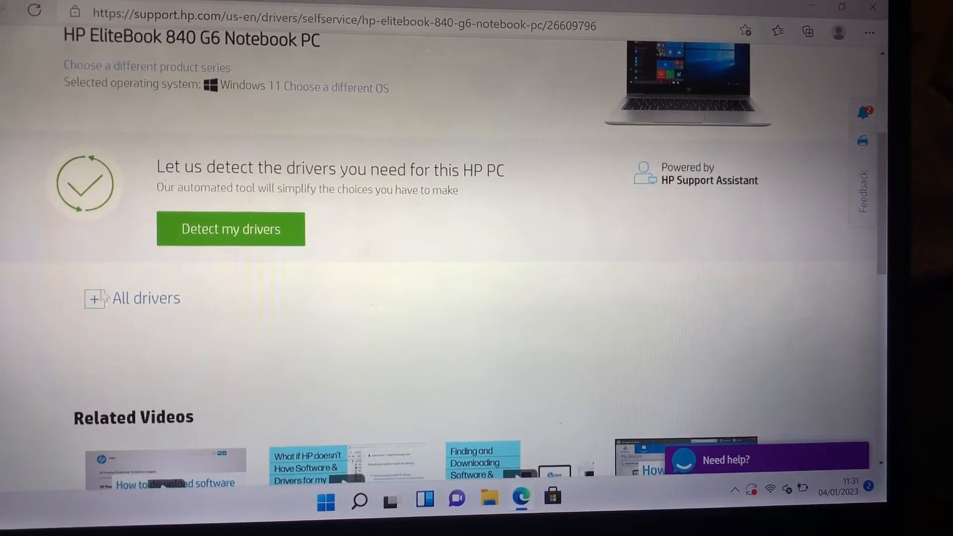
{"action": "left_click", "coordinate": [94, 299]}
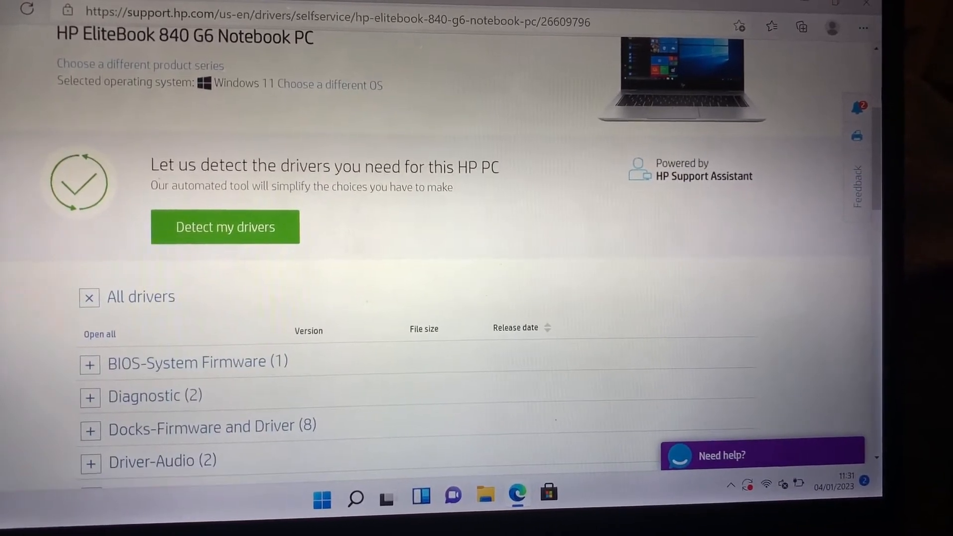
{"action": "scroll", "scroll_direction": "down", "scroll_amount": 3}
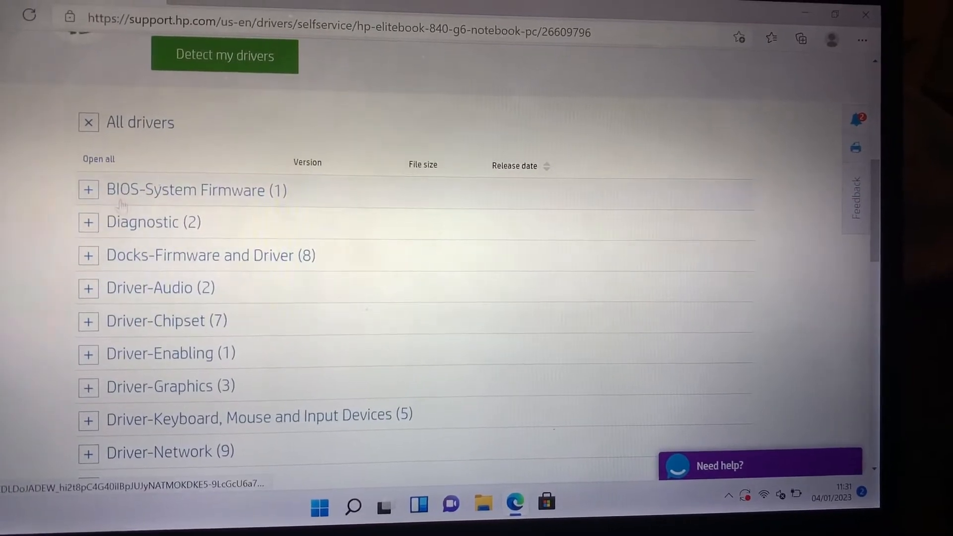
{"action": "left_click", "coordinate": [88, 190]}
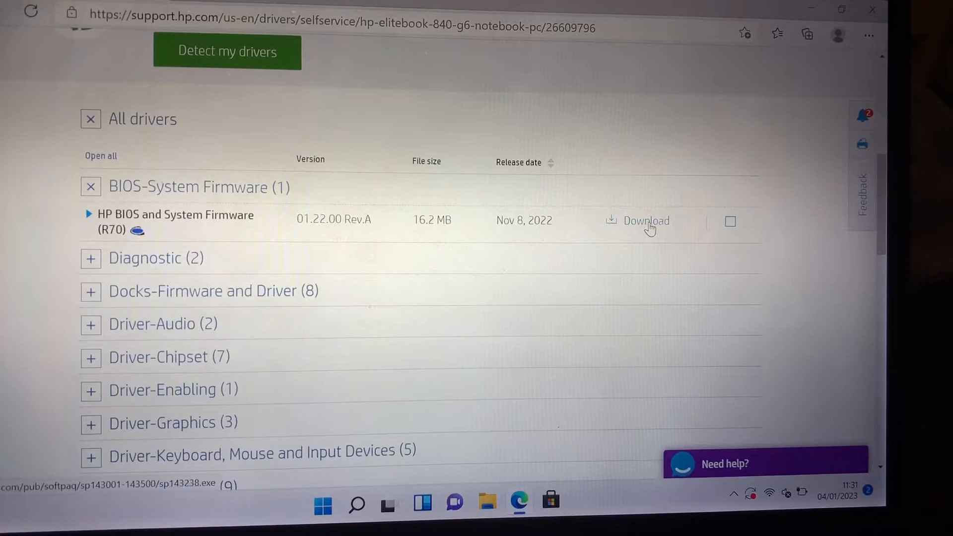
{"action": "left_click", "coordinate": [646, 222]}
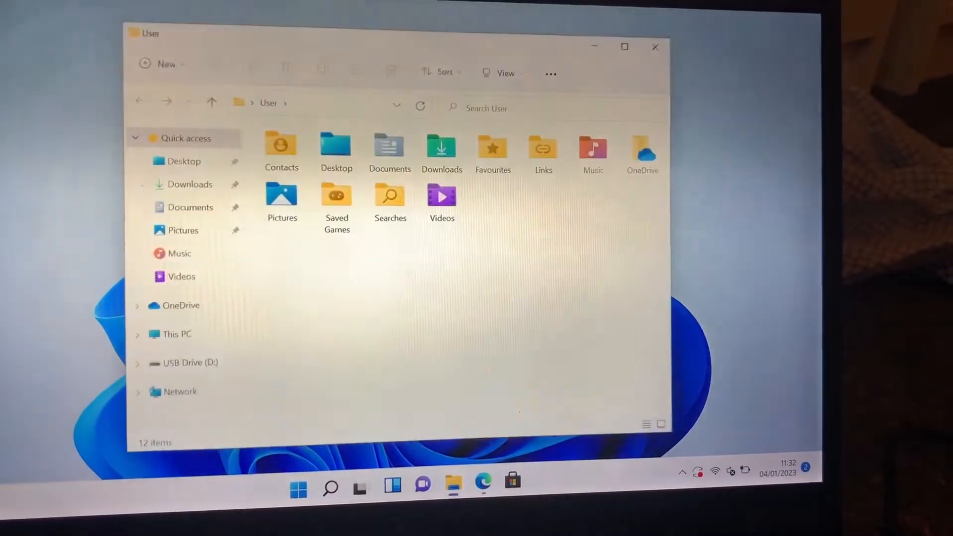
Step: Run the downloaded sp143238 BIOS firmware installer from the Downloads folder
{"action": "left_click", "coordinate": [442, 147]}
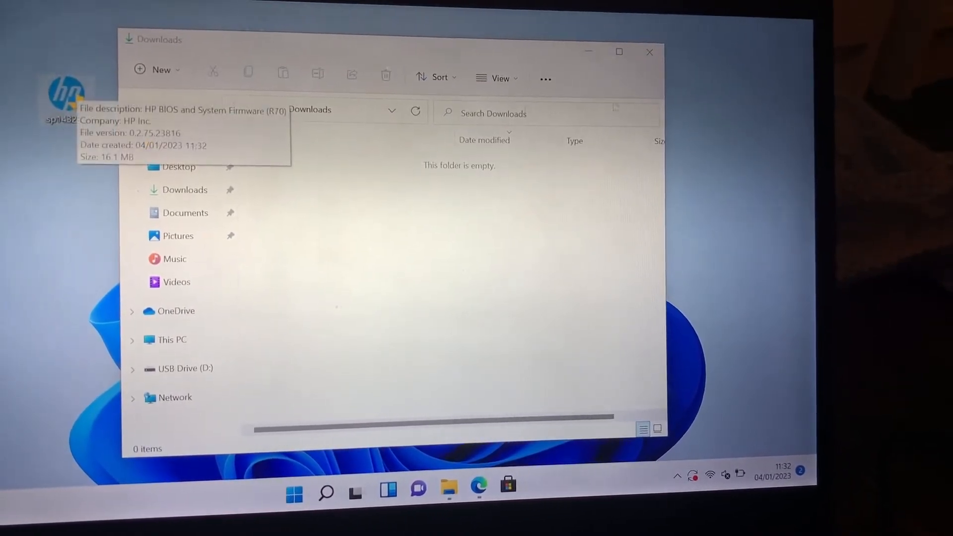
{"action": "left_click", "coordinate": [649, 52]}
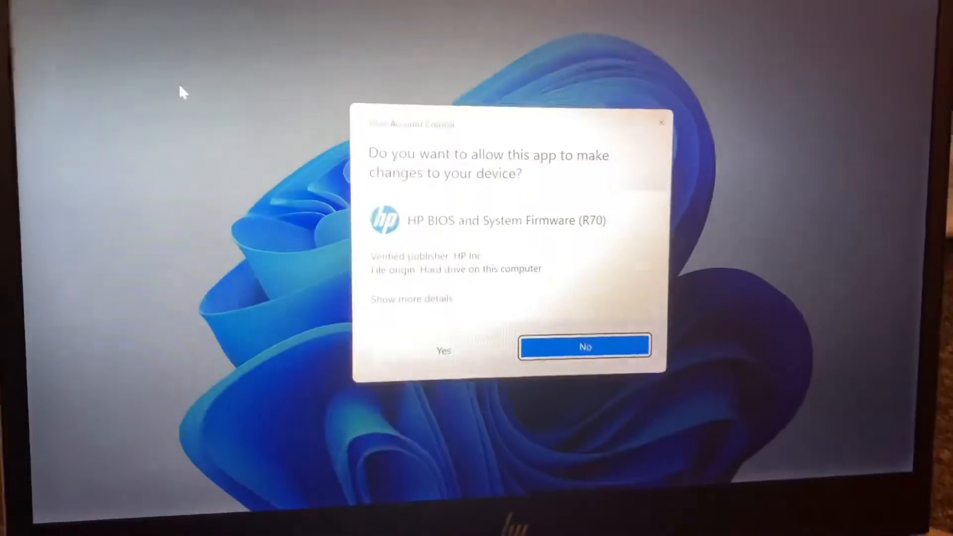
Step: Allow the installer, accept the license agreement and choose to update this device's firmware
{"action": "left_click", "coordinate": [443, 351]}
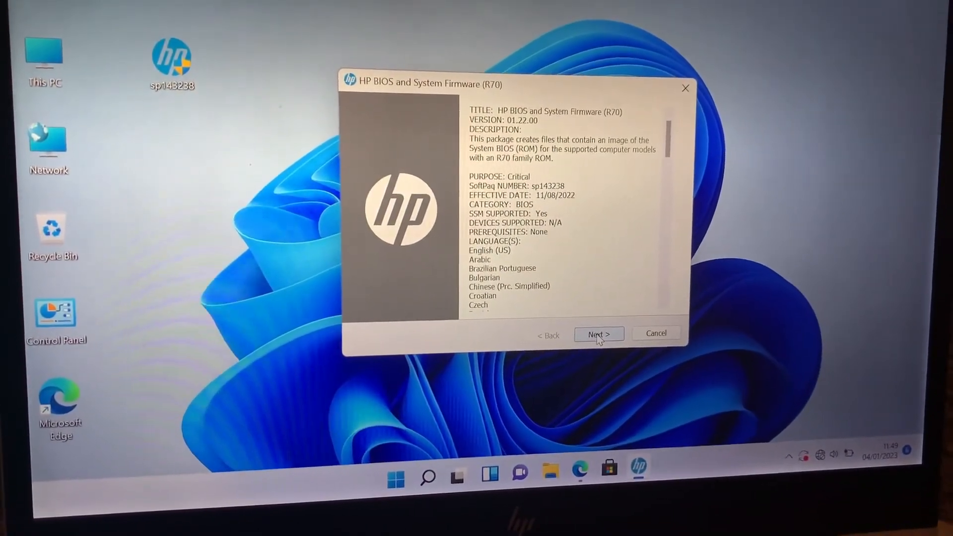
{"action": "left_click", "coordinate": [598, 333]}
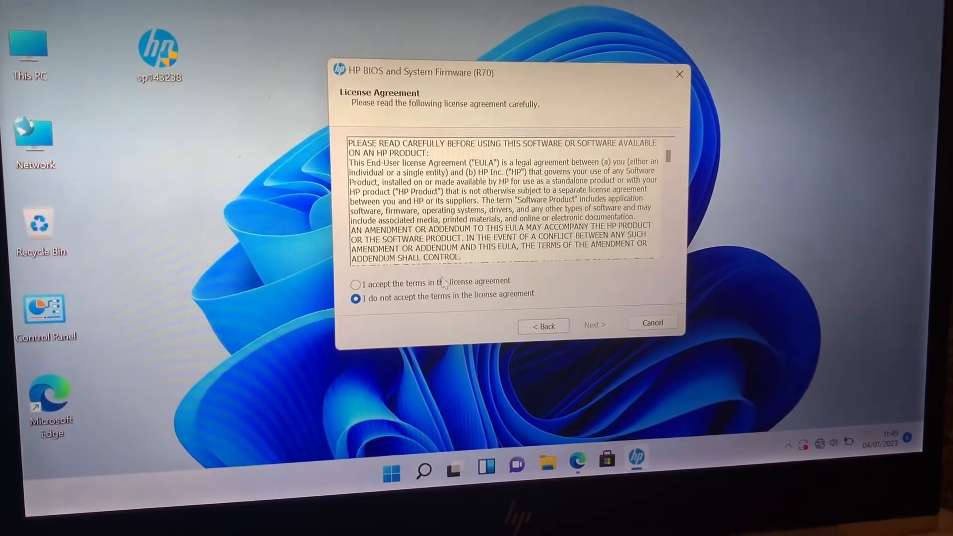
{"action": "left_click", "coordinate": [353, 281]}
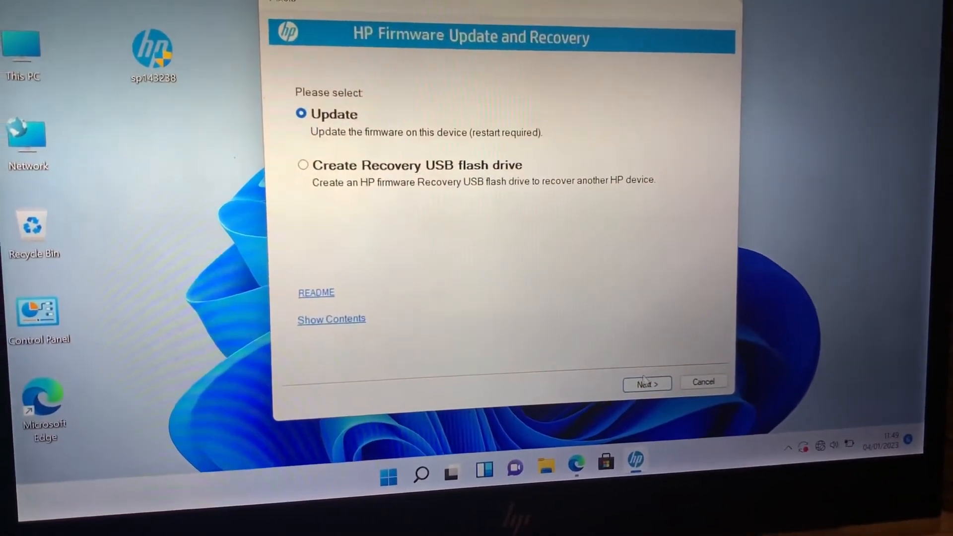
{"action": "left_click", "coordinate": [647, 383]}
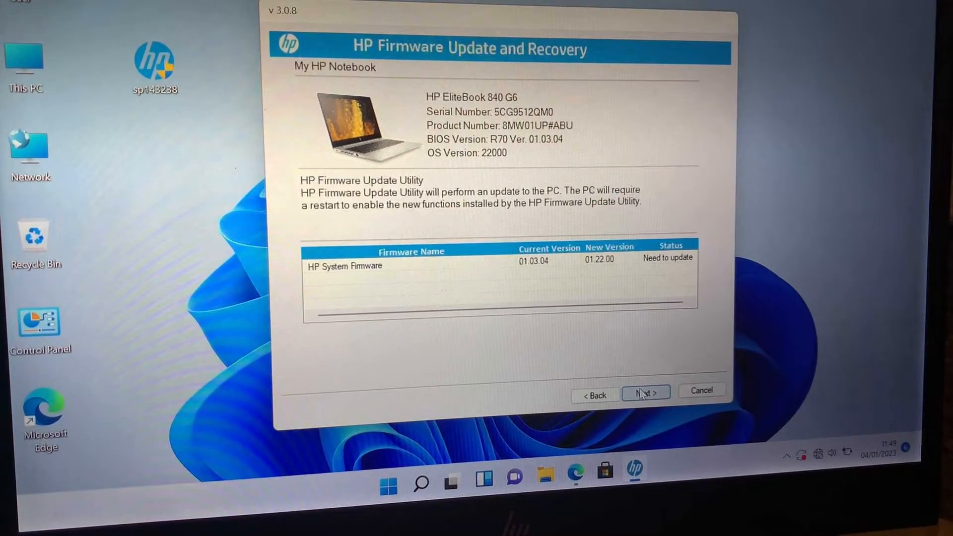
Step: Confirm the 01.03.04 to 01.22.00 firmware update, start it and restart the PC
{"action": "left_click", "coordinate": [645, 392]}
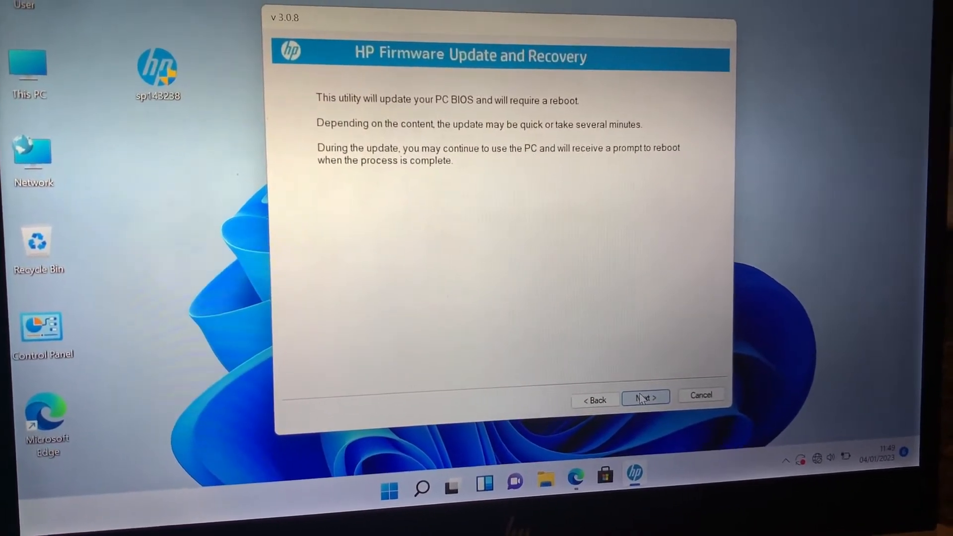
{"action": "left_click", "coordinate": [643, 397]}
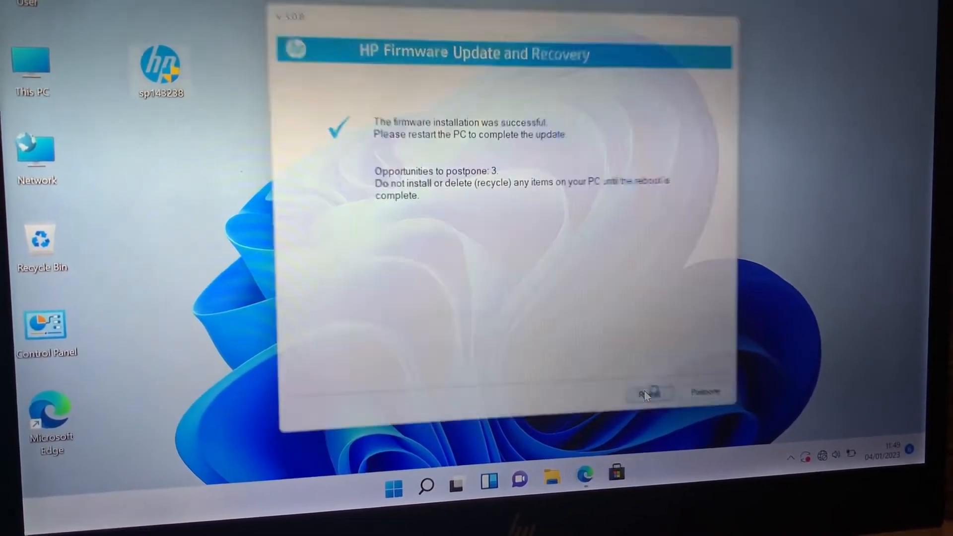
{"action": "left_click", "coordinate": [651, 391]}
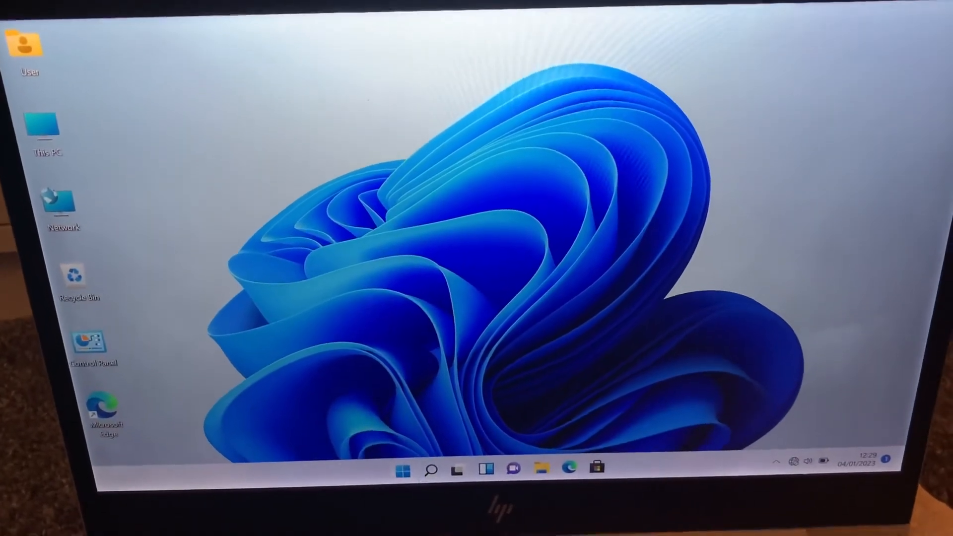
Step: Restart the laptop from the Start menu power options
{"action": "left_click", "coordinate": [413, 471]}
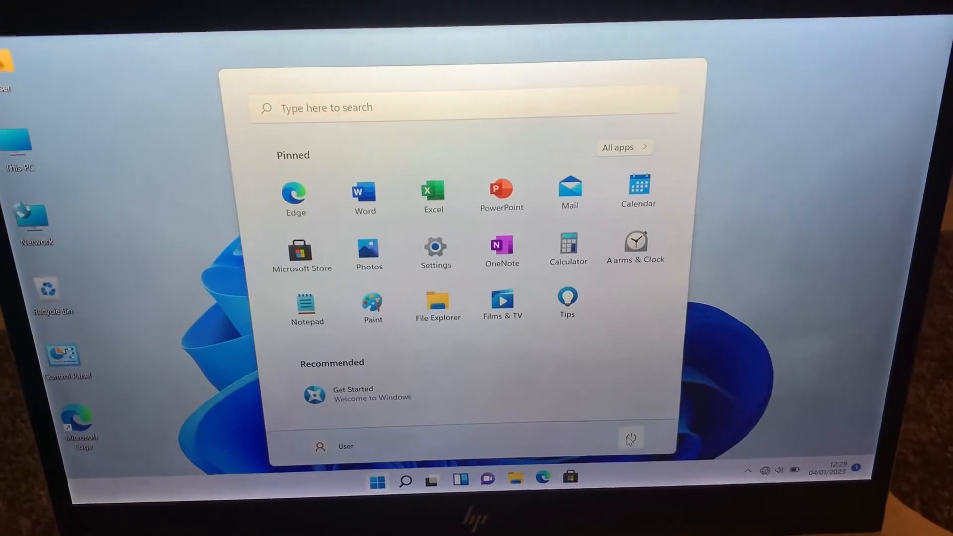
{"action": "left_click", "coordinate": [631, 438]}
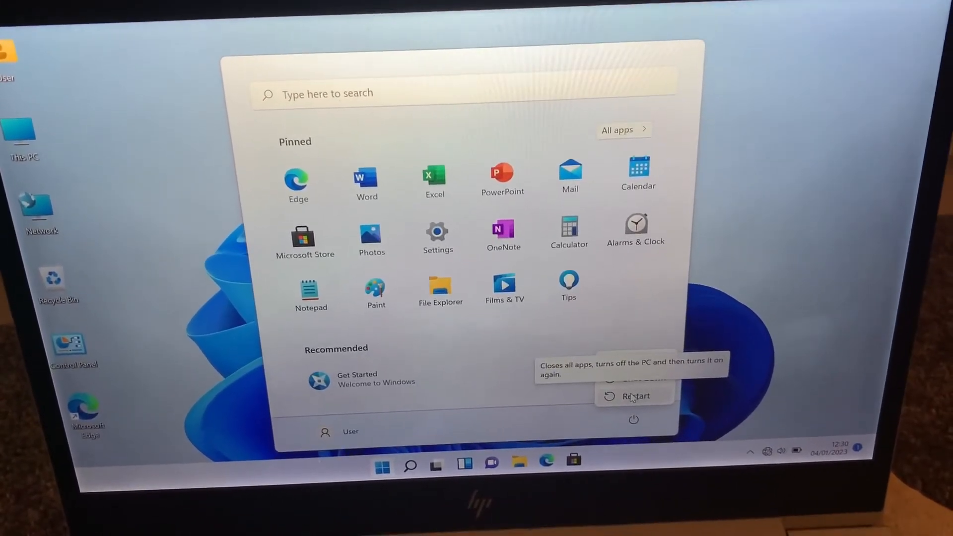
{"action": "left_click", "coordinate": [635, 396]}
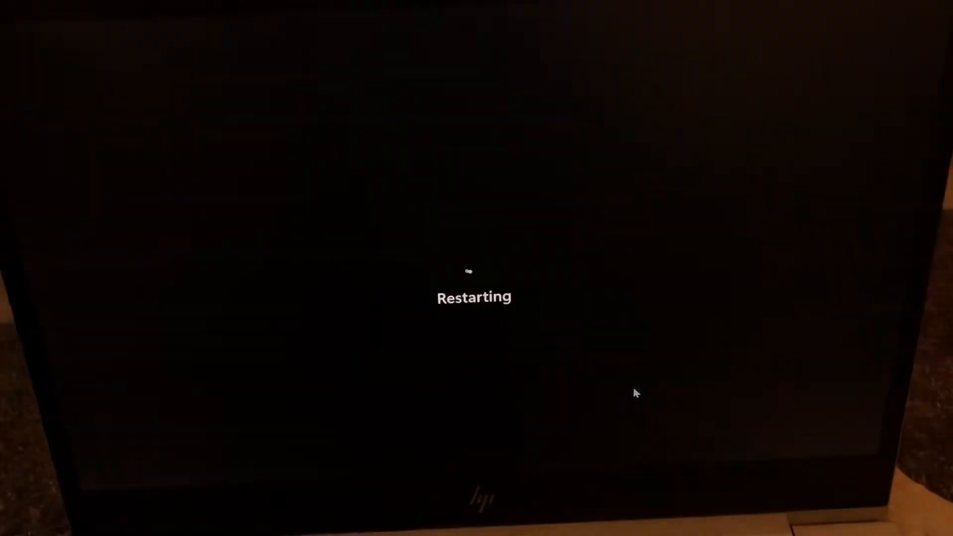